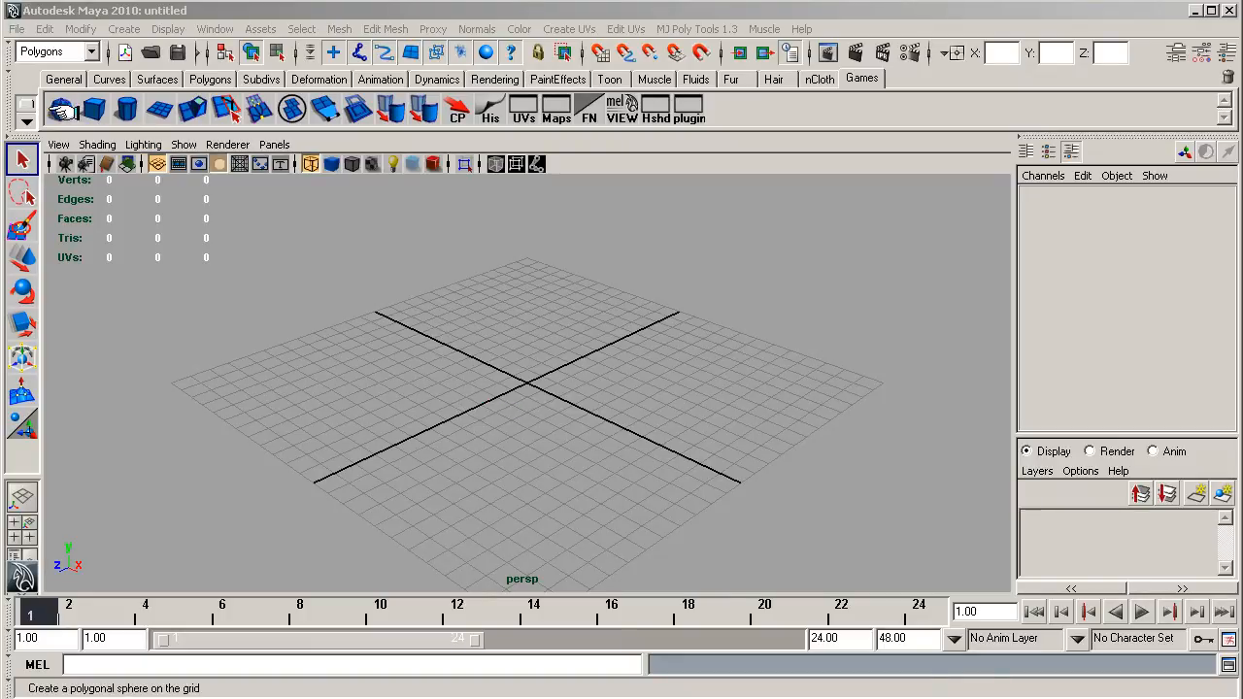
Step: Create pCube1 at the origin from the shelf and bring up the viewport Shading menu
left_click(93, 109)
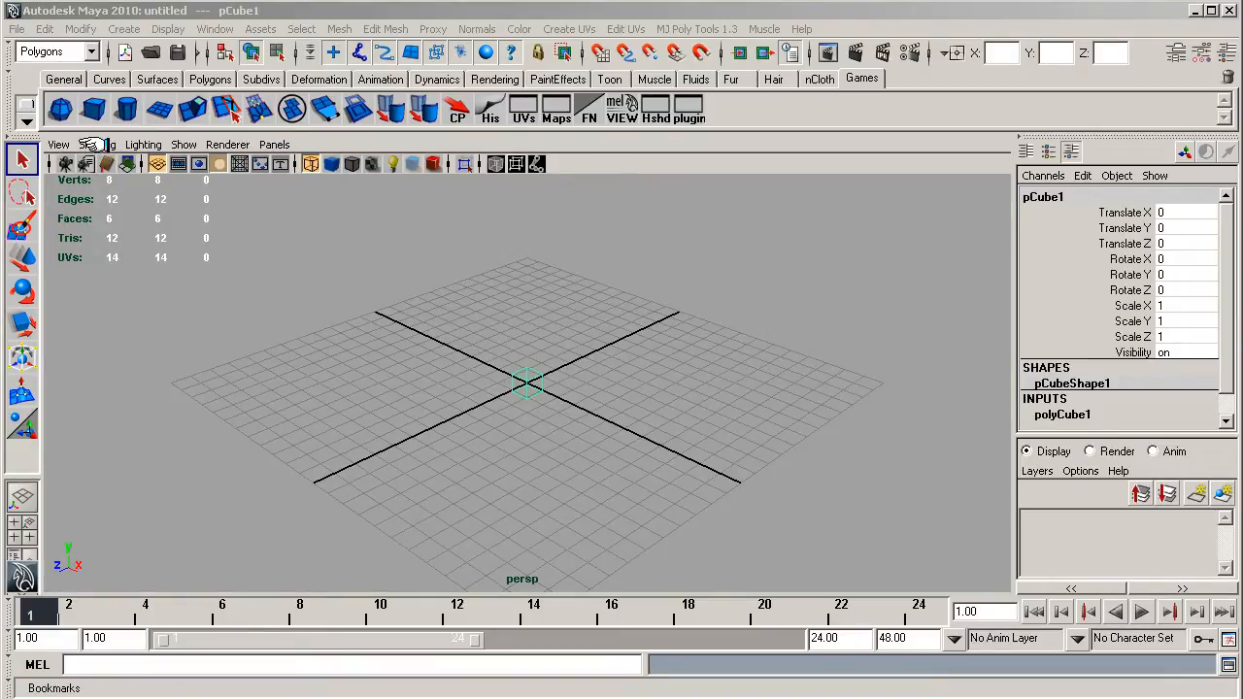
left_click(88, 143)
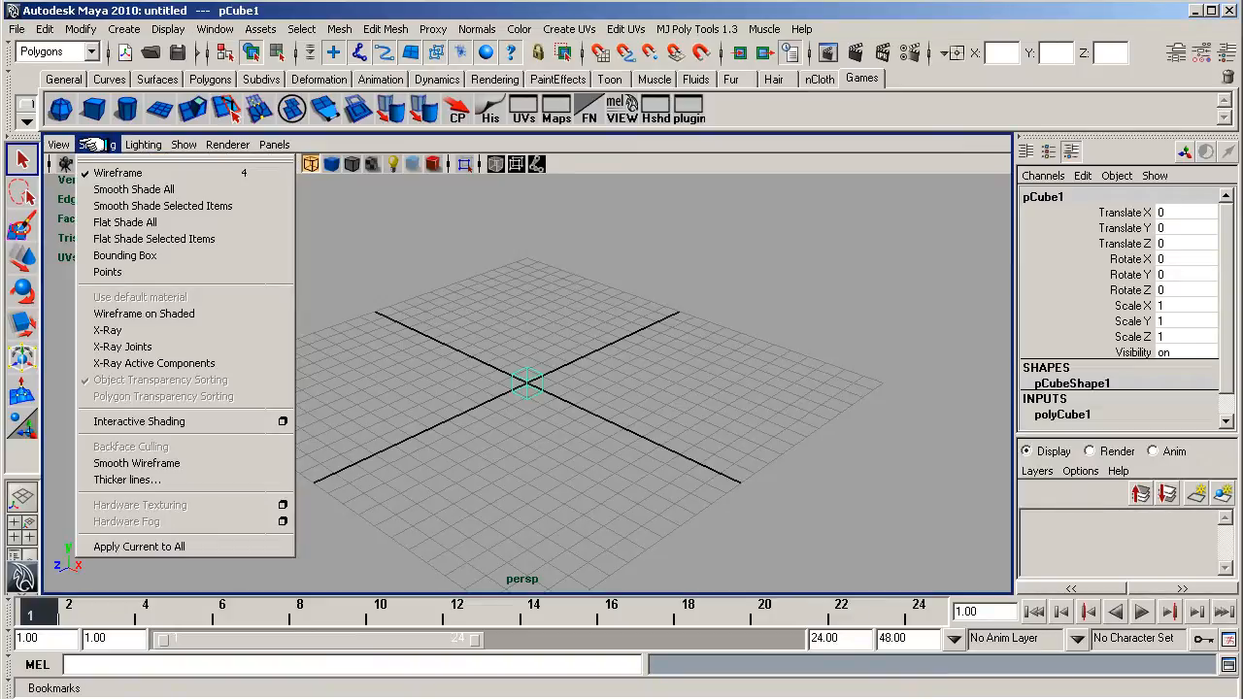
mouse_move(133, 189)
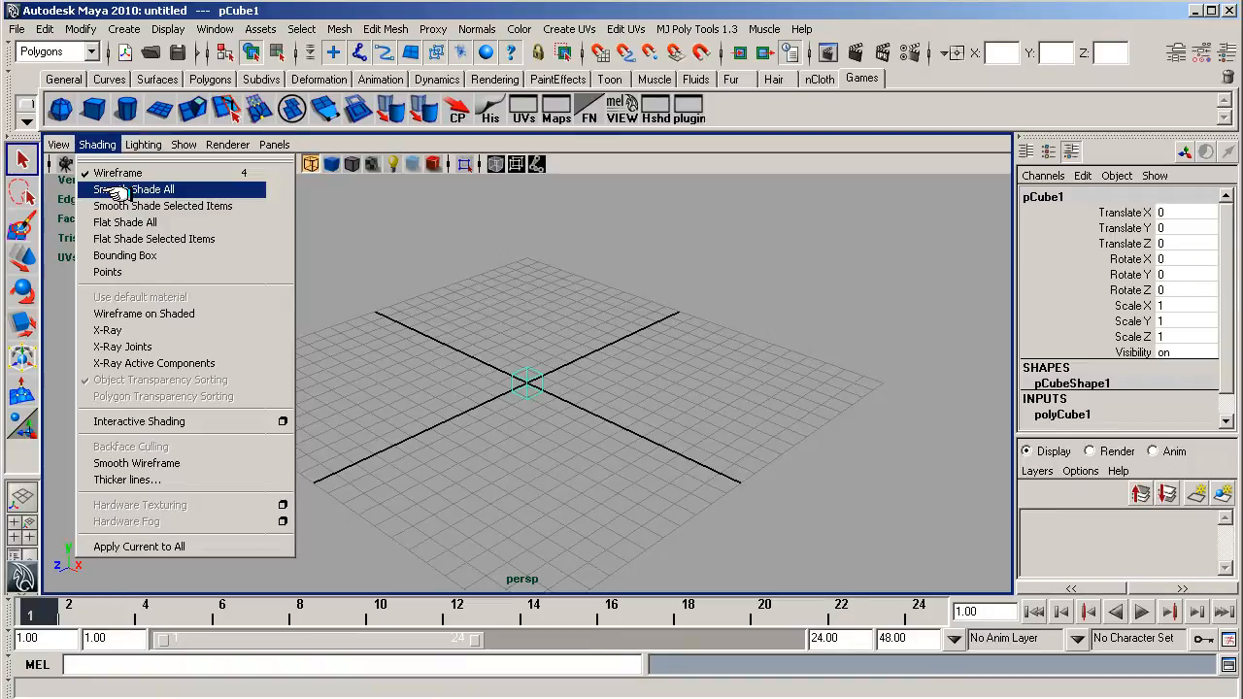
Step: Apply Smooth Shade All, switch the cube to Vertex mode, and orbit the view
left_click(134, 190)
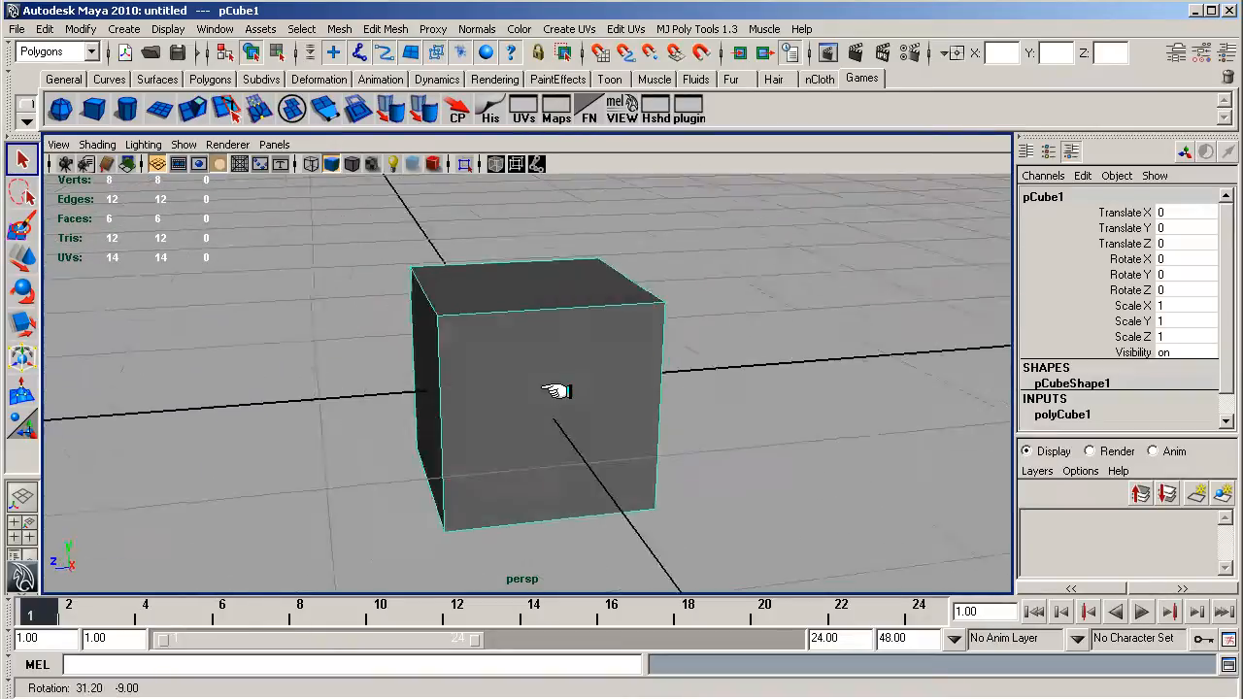
right_click(554, 391)
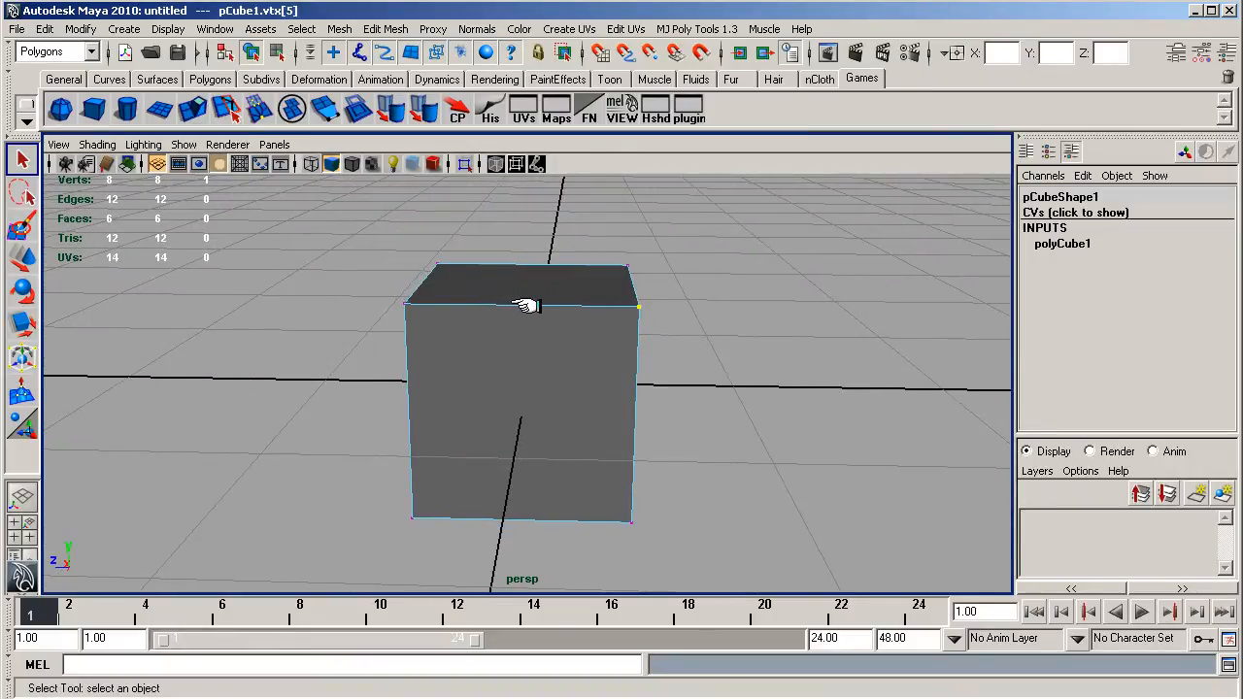
left_click_drag(525, 306, 554, 355)
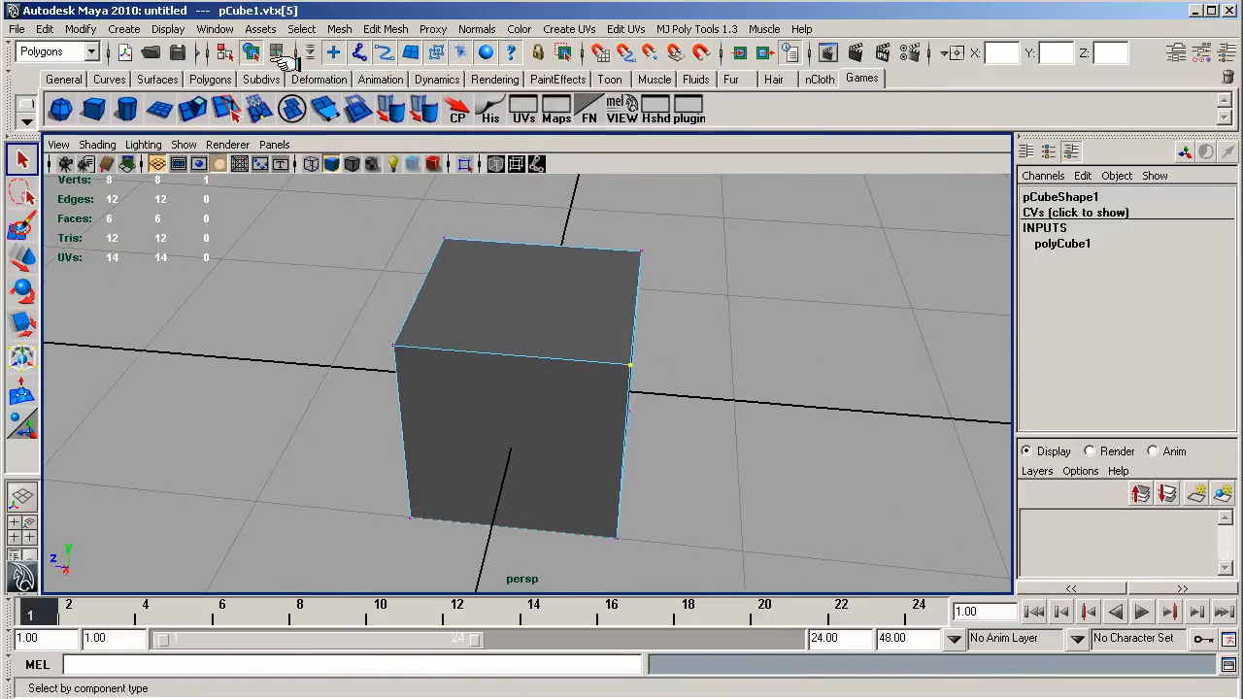
Step: Insert two perpendicular edge loops with Edit Mesh's Insert Edge Loop Tool
left_click(339, 28)
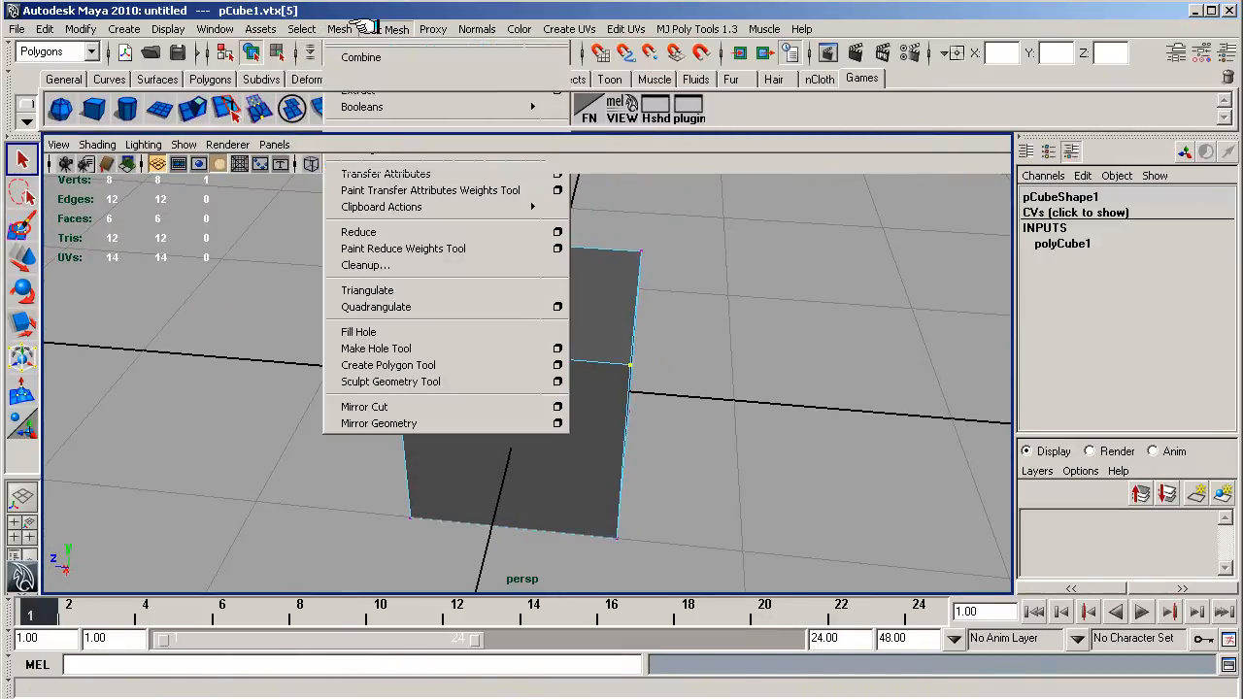
left_click(386, 28)
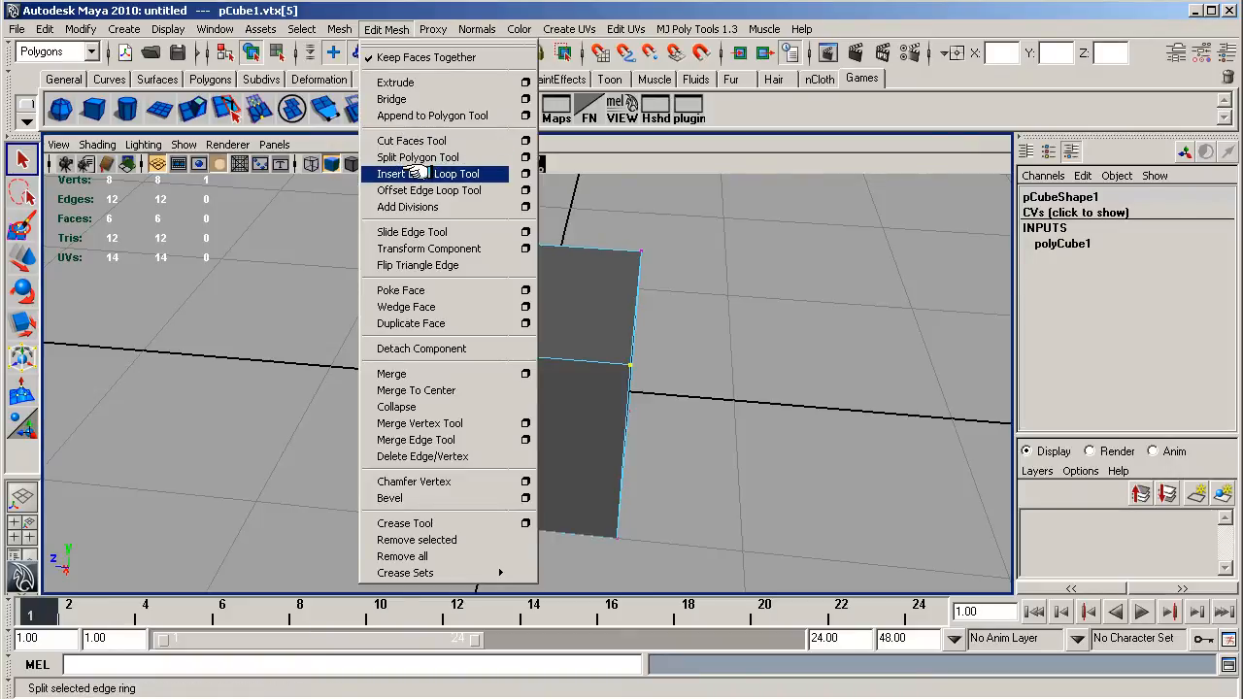
left_click(428, 174)
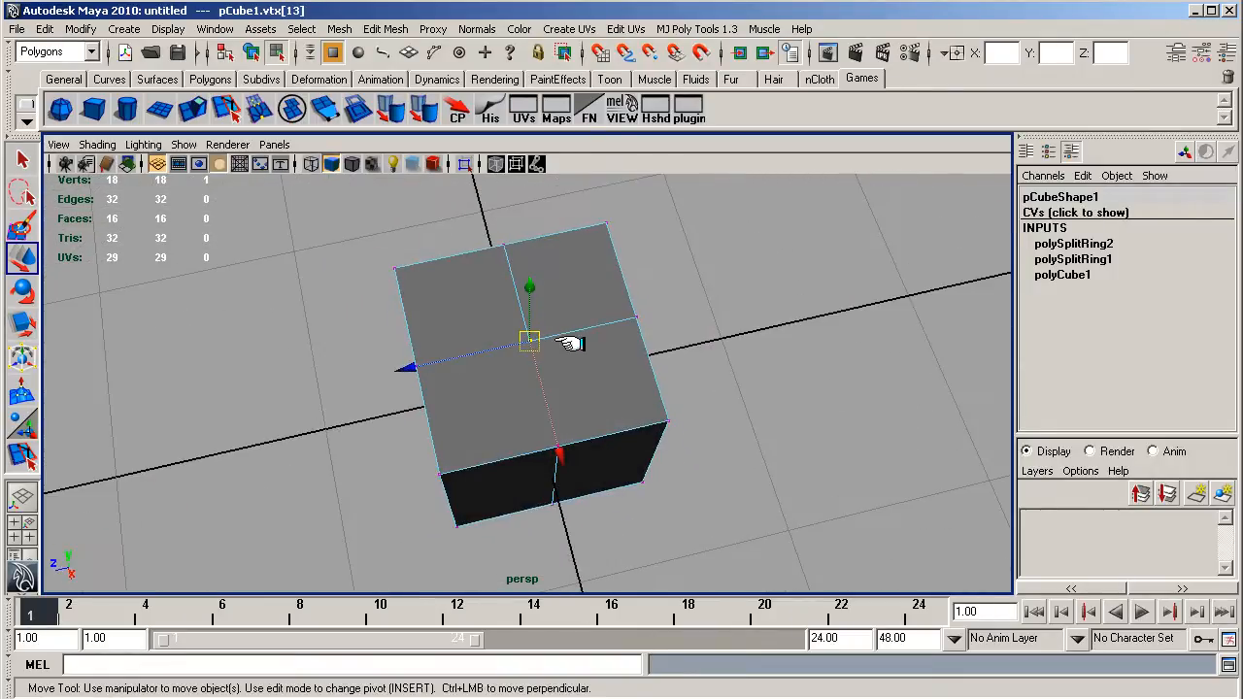
Step: Delete the top edge loops, leaving 17 vertices, and return to Vertex mode
right_click(566, 342)
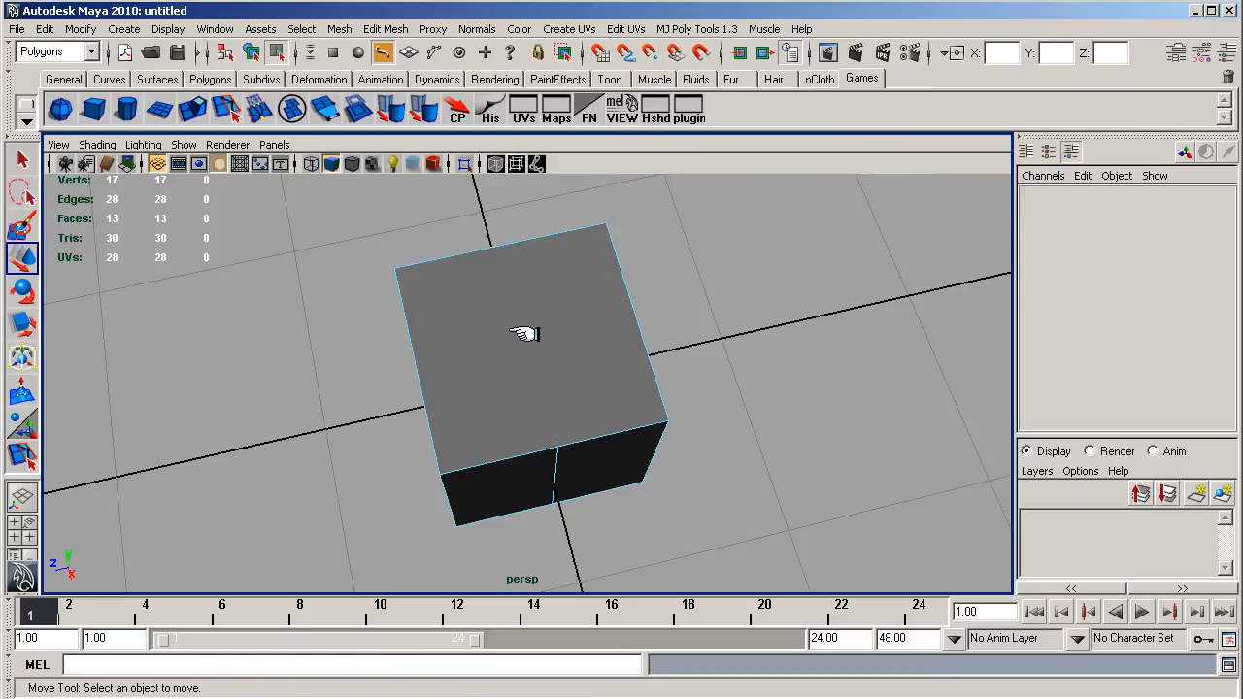
left_click(515, 330)
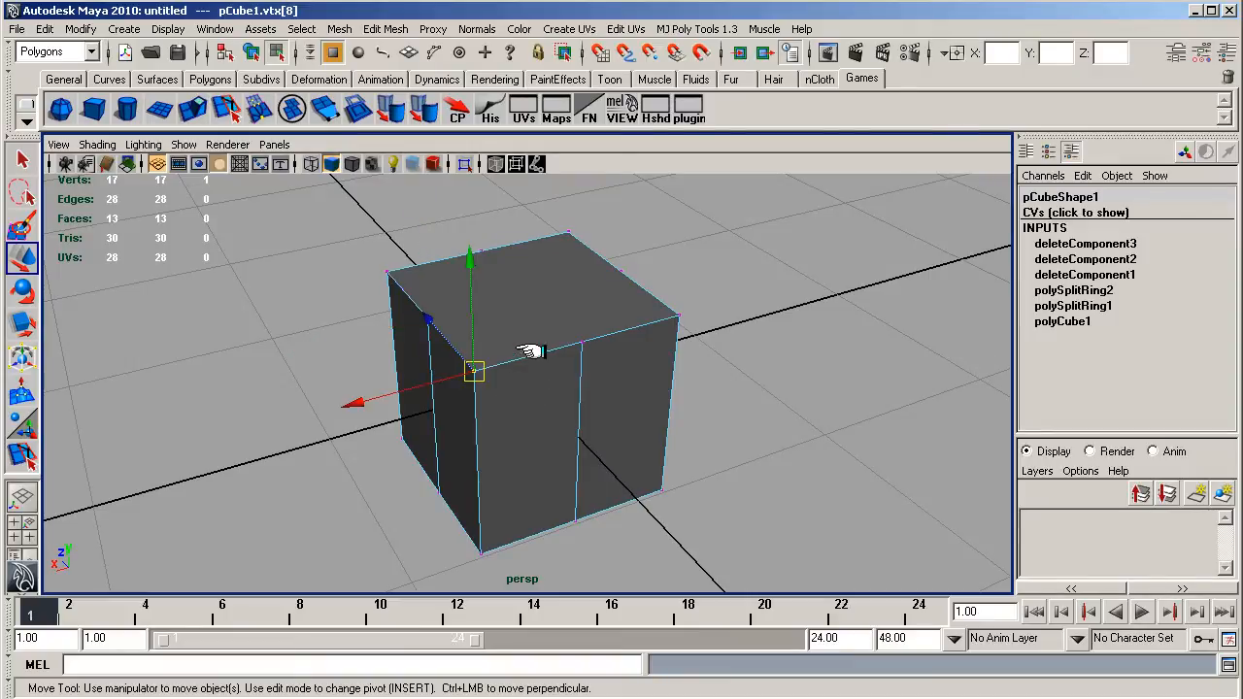
Step: Split polygon edges to add a thin strip near the base, reaching 20 vertices
left_click_drag(525, 369, 554, 365)
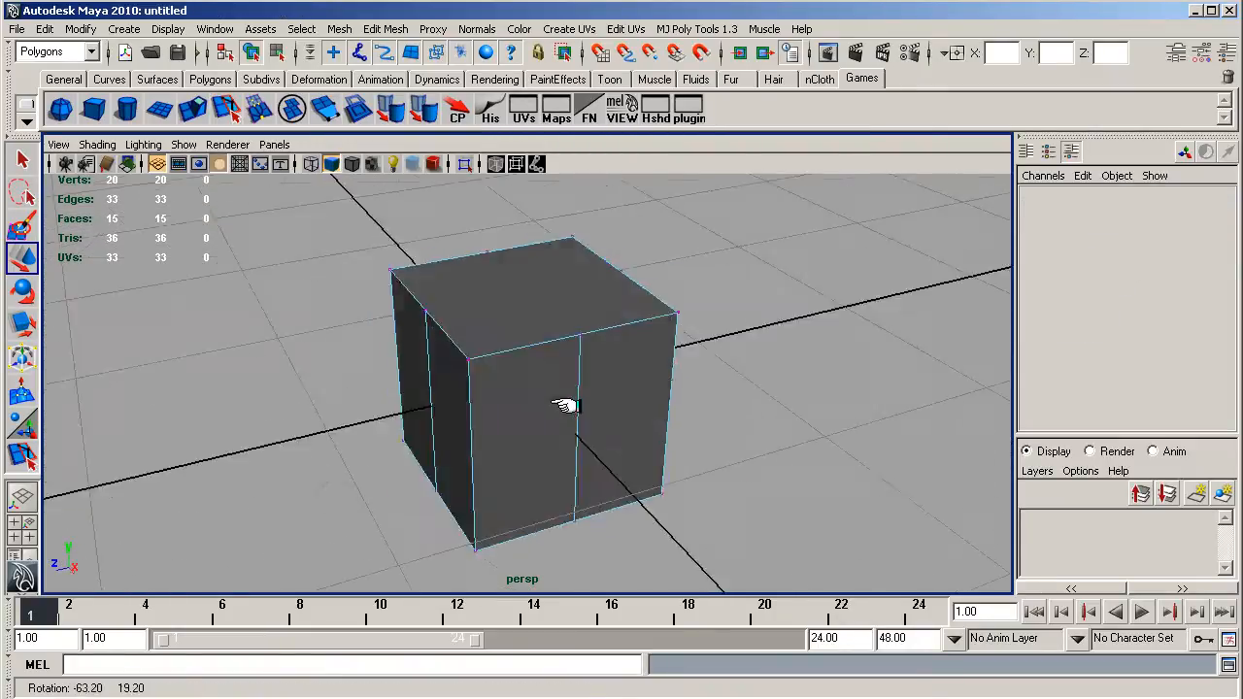
Step: Orbit around the cube to view the pulled front vertex and bent split edges
left_click_drag(564, 405, 670, 409)
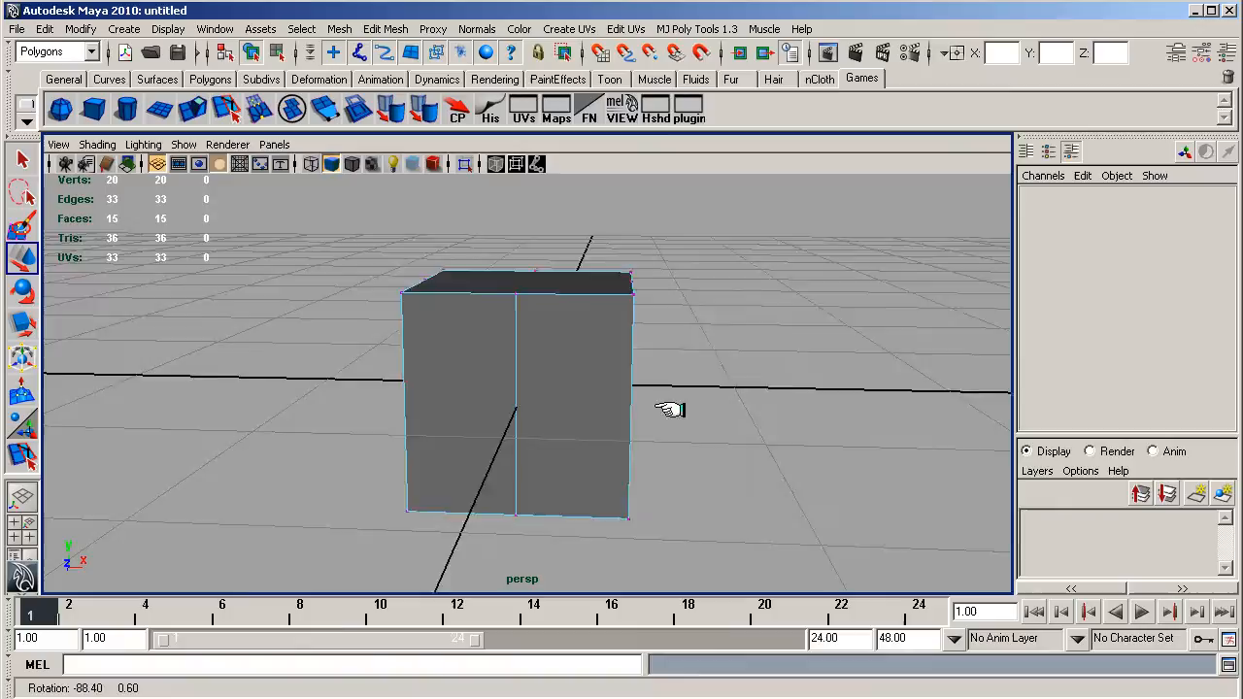
left_click_drag(670, 409, 568, 407)
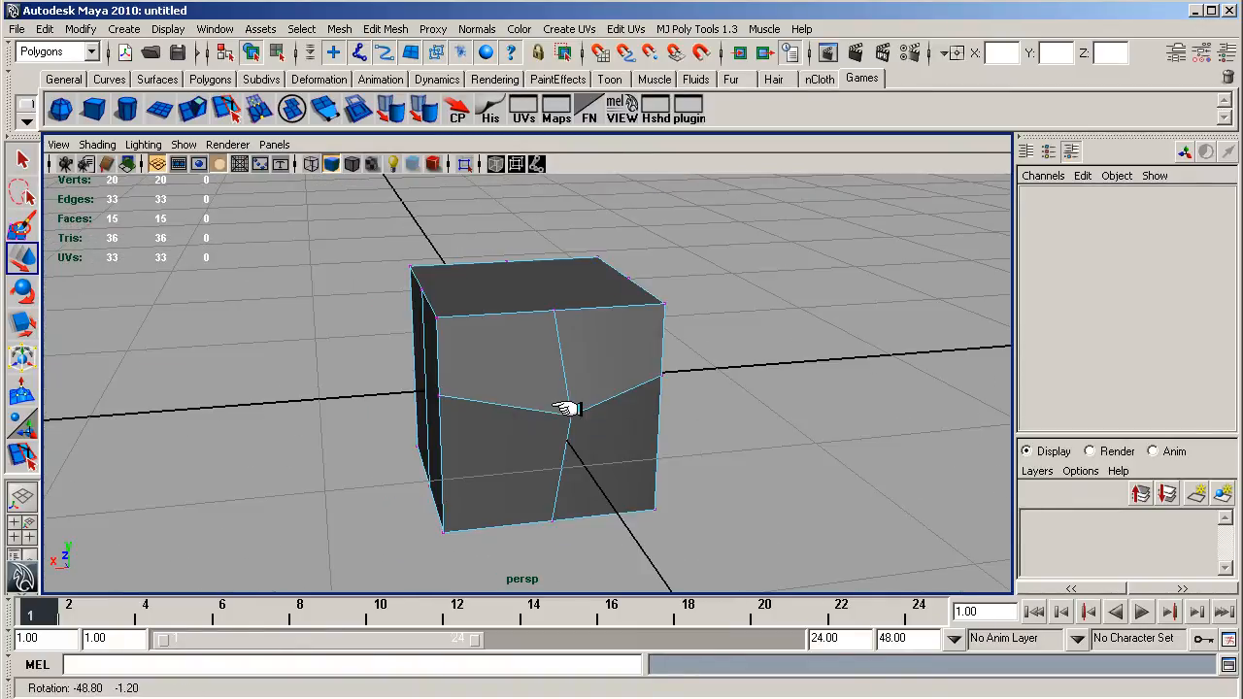
left_click_drag(568, 408, 461, 433)
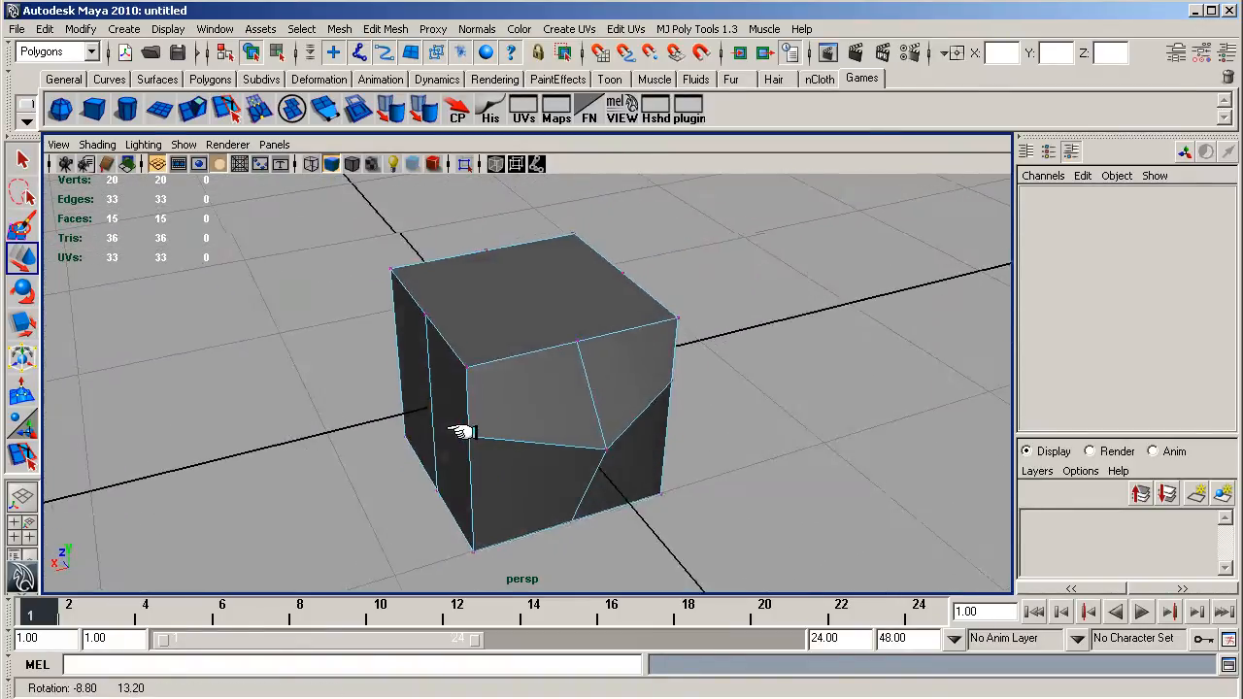